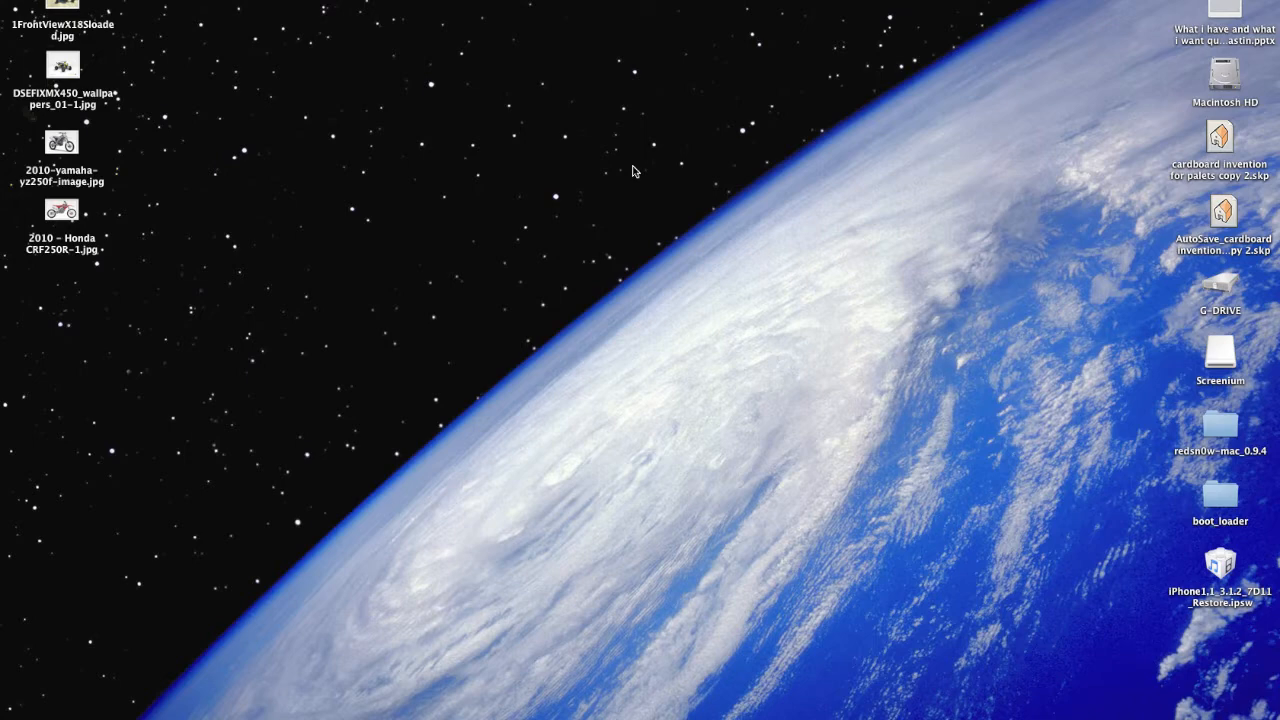
# Open the redsn0w-mac_0.9.4 folder and select the redsn0w application
pyautogui.doubleClick(1220, 424)
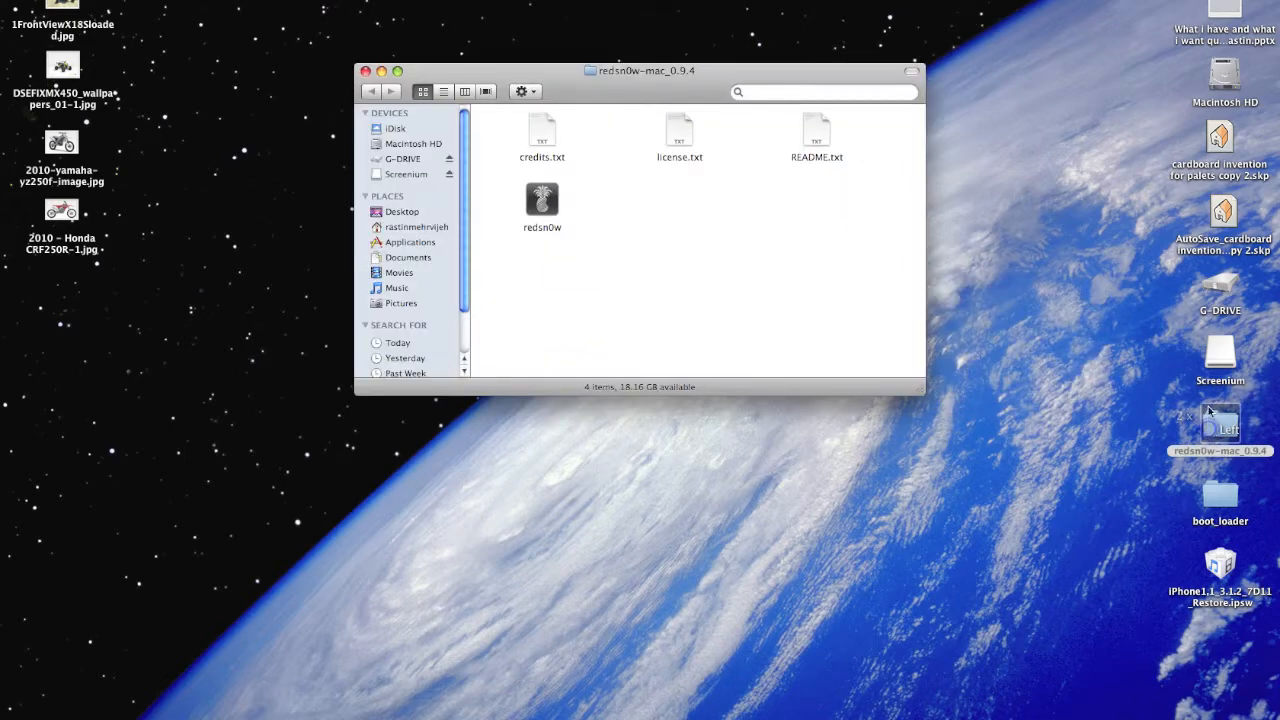
pyautogui.click(542, 200)
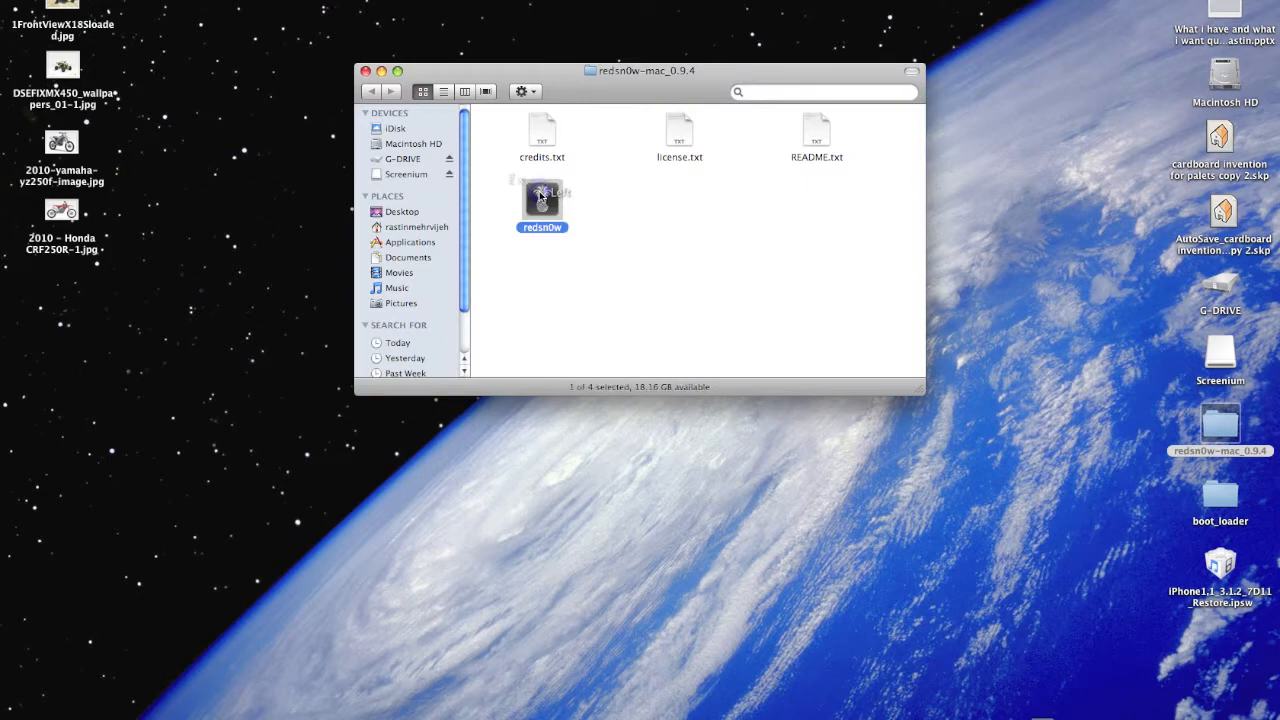
# Launch redsn0w and load the iPhone1,1_3.1.2_7D11_Restore.ipsw firmware for identification
pyautogui.doubleClick(542, 200)
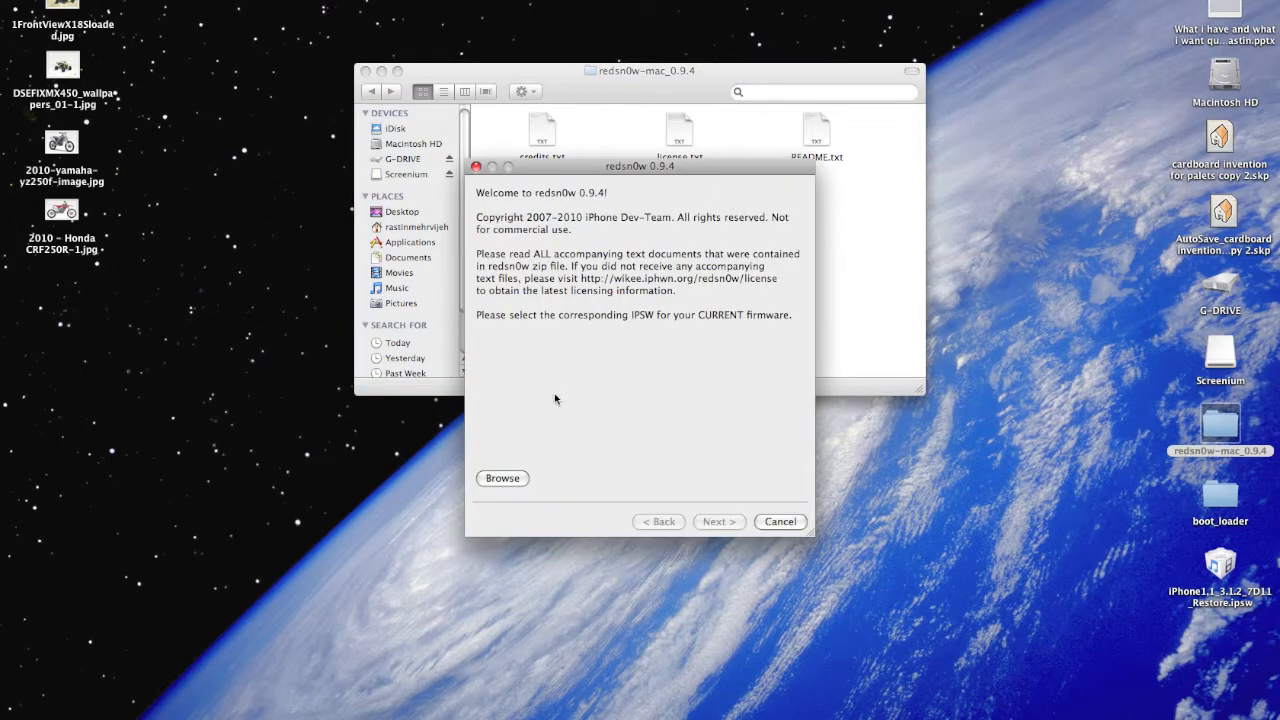
pyautogui.click(504, 478)
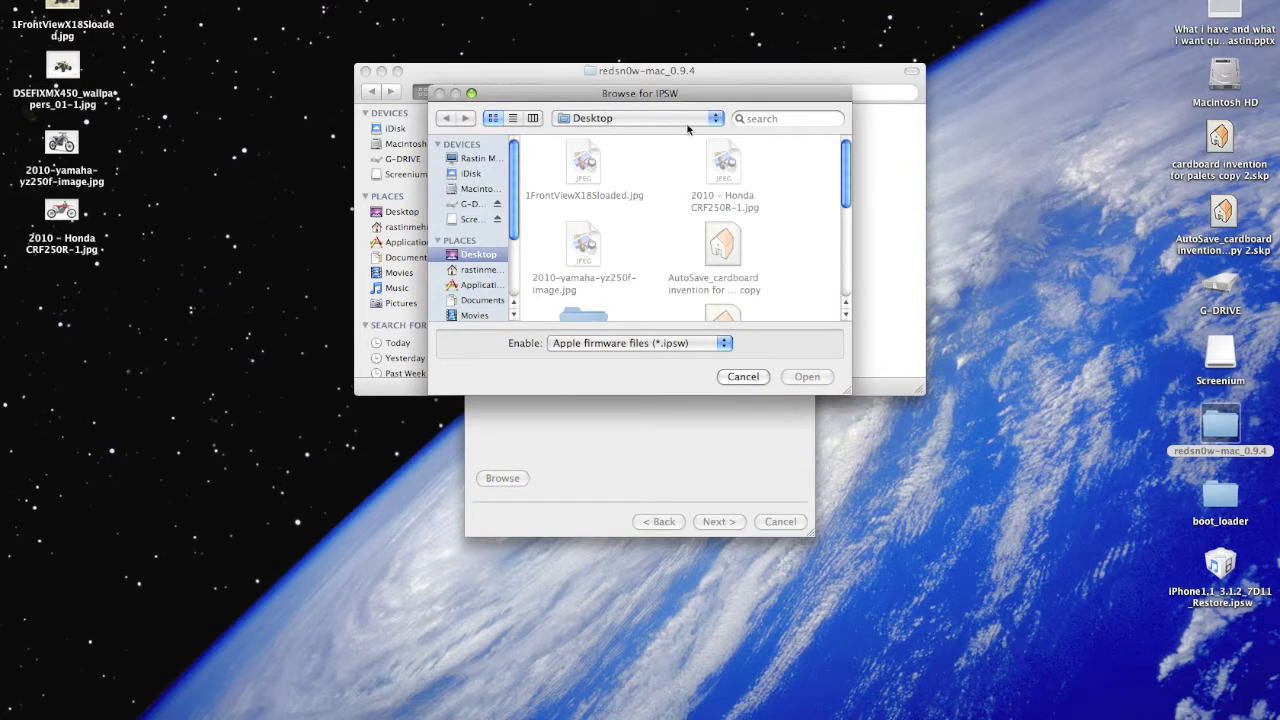
pyautogui.scroll(-3)
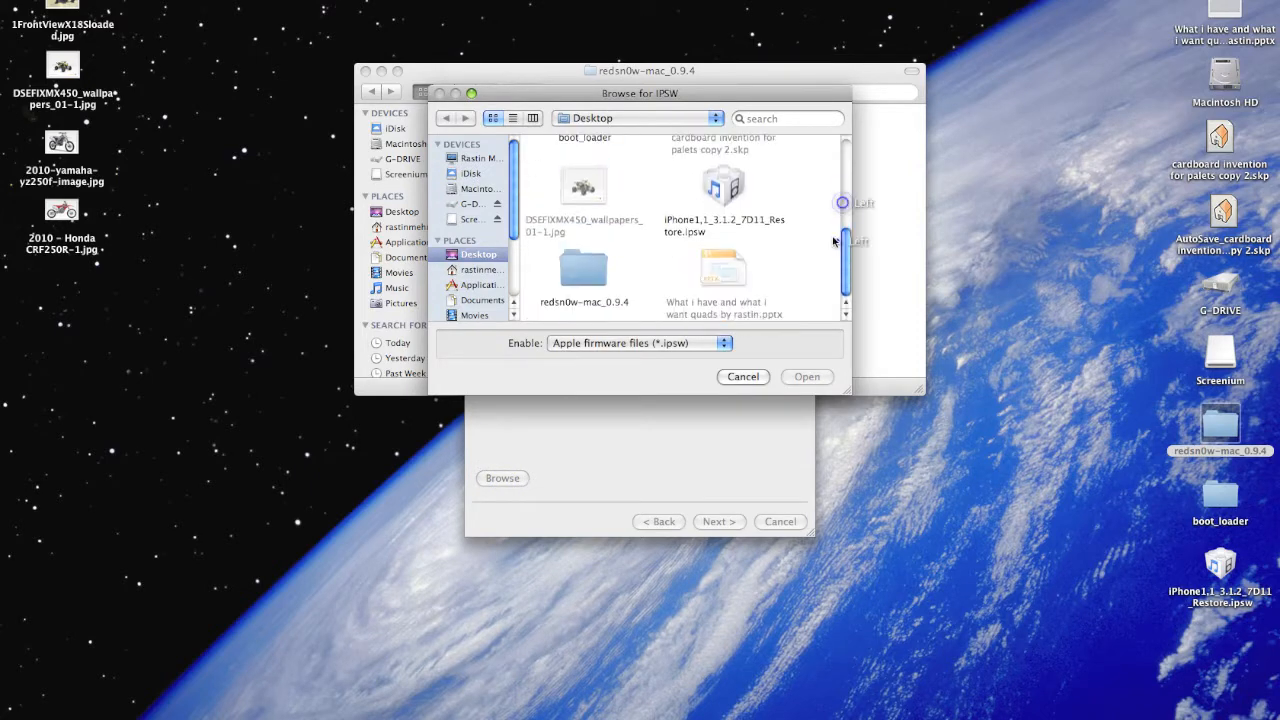
pyautogui.click(806, 376)
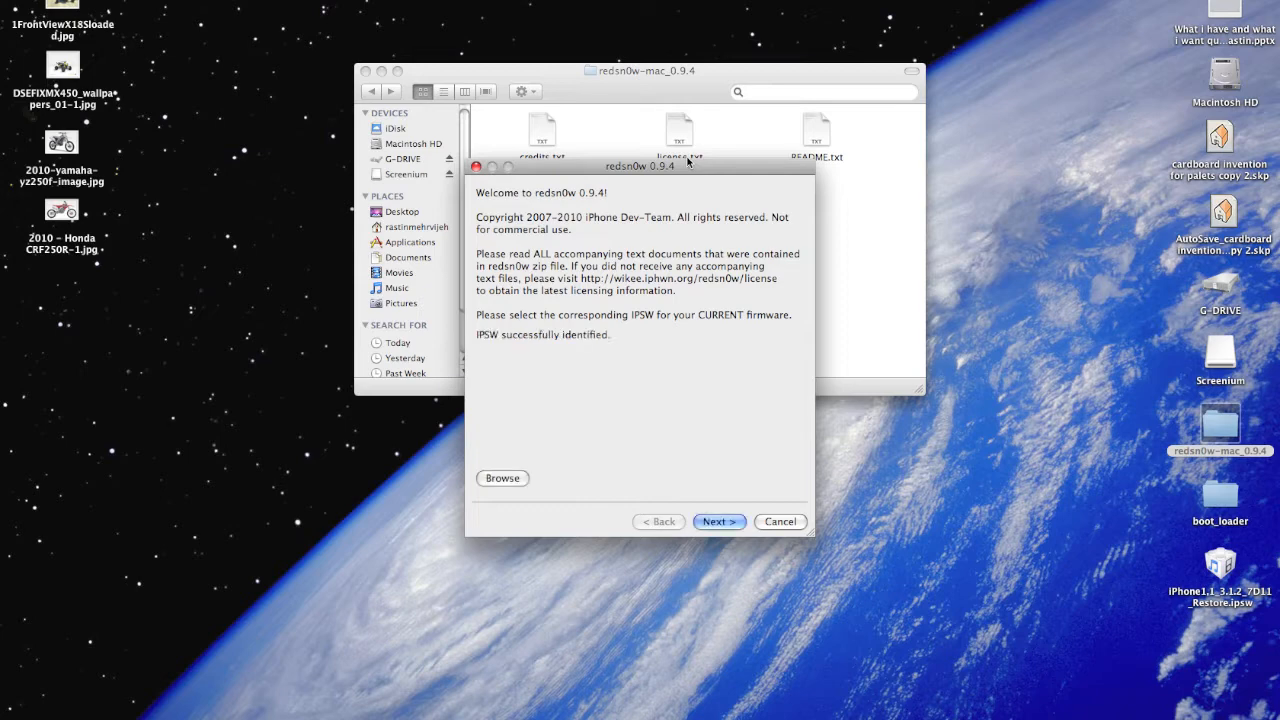
# Proceed to the options page and enable Unlock alongside Install Cydia
pyautogui.click(720, 520)
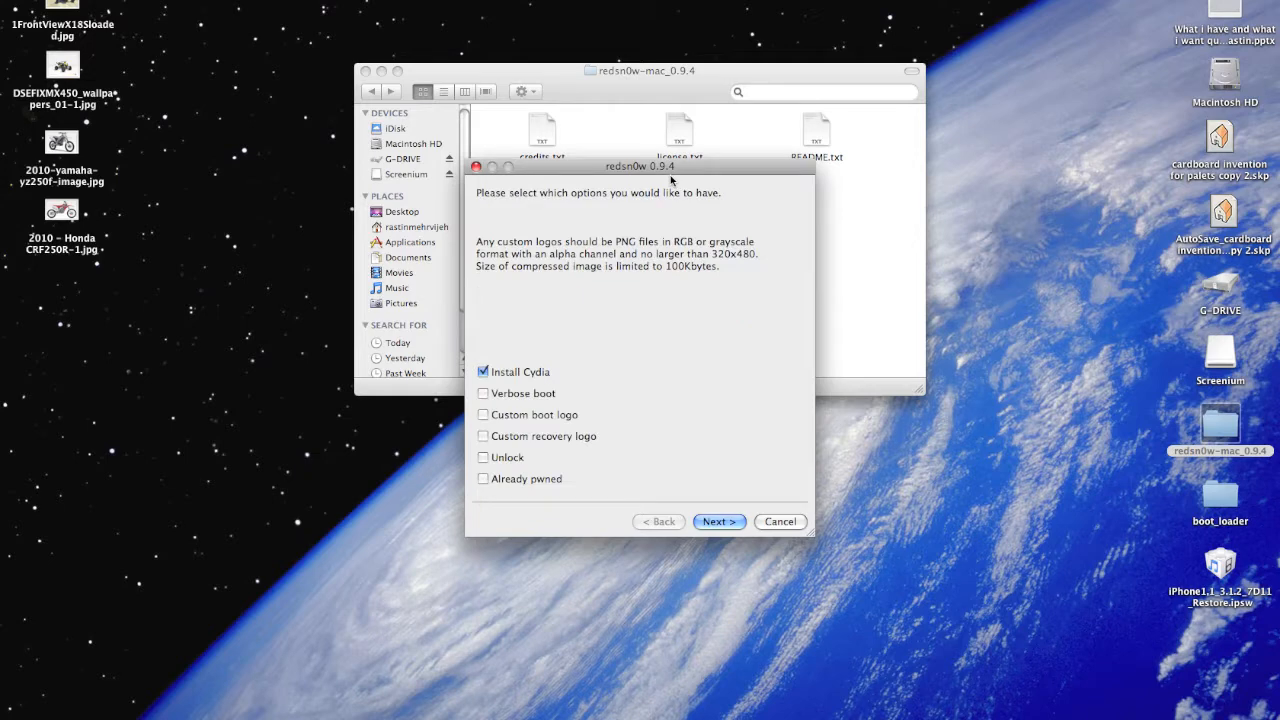
pyautogui.moveTo(678, 200)
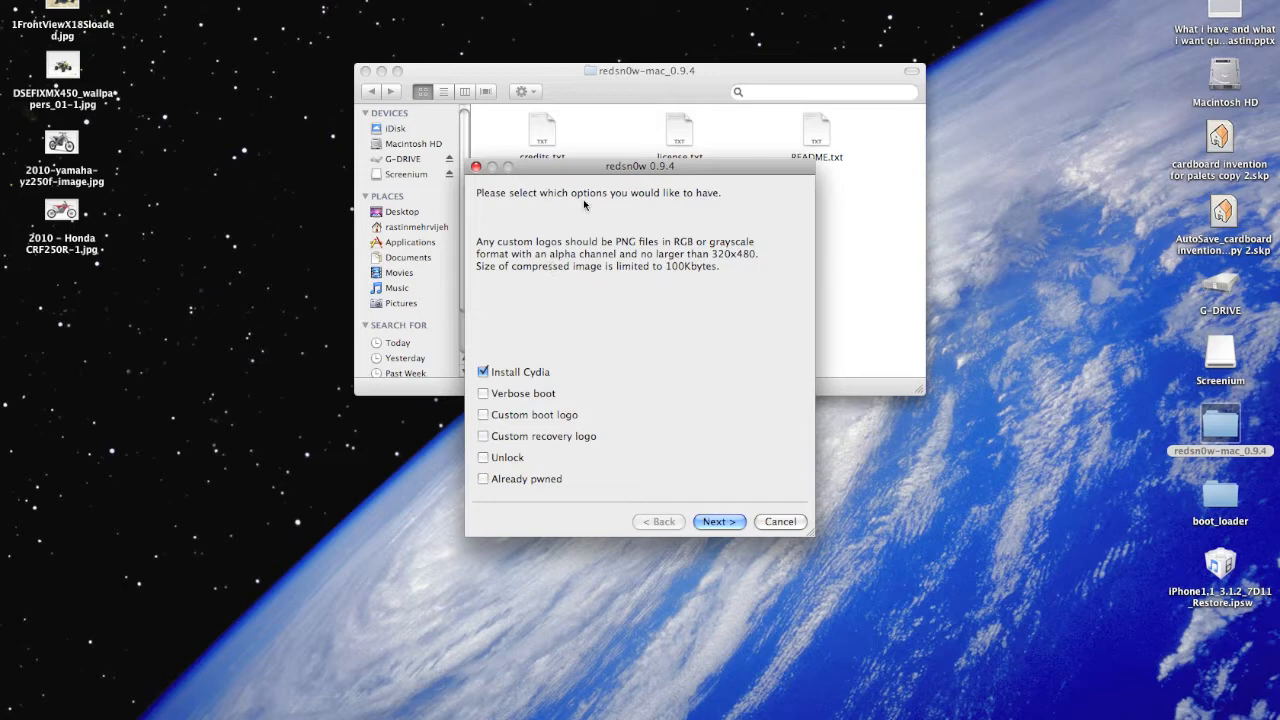
pyautogui.moveTo(528, 368)
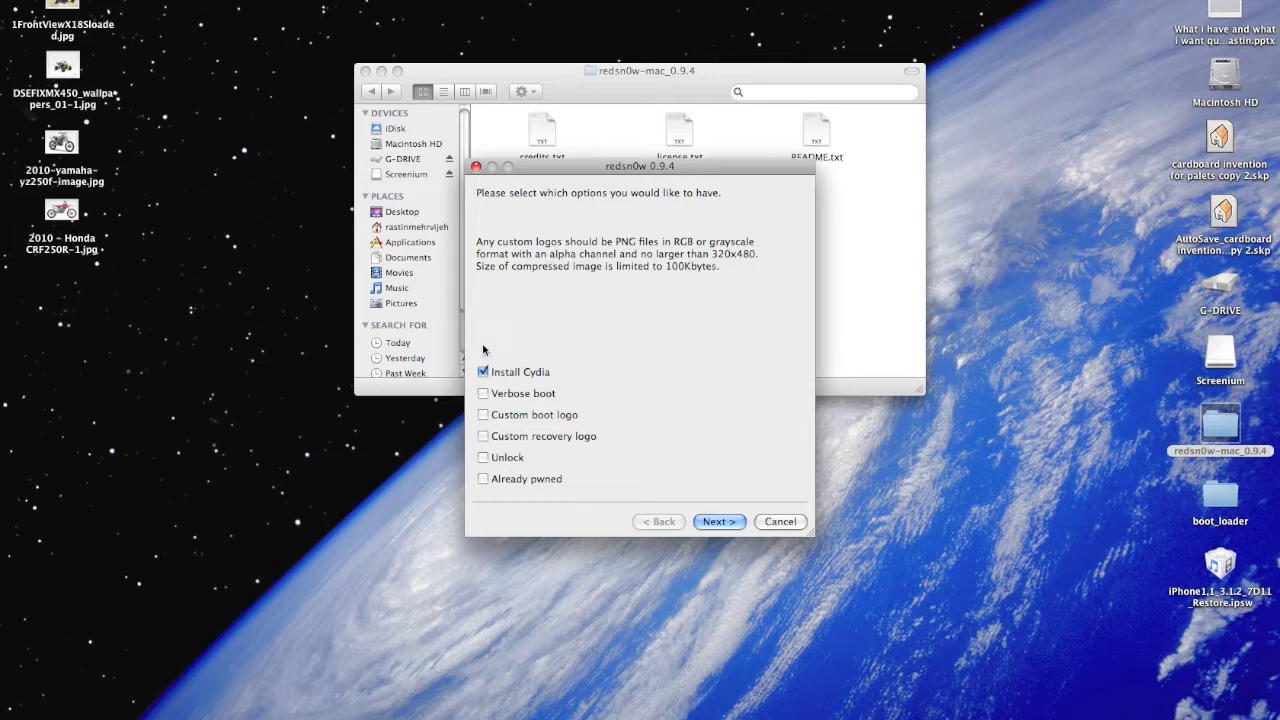
pyautogui.click(484, 456)
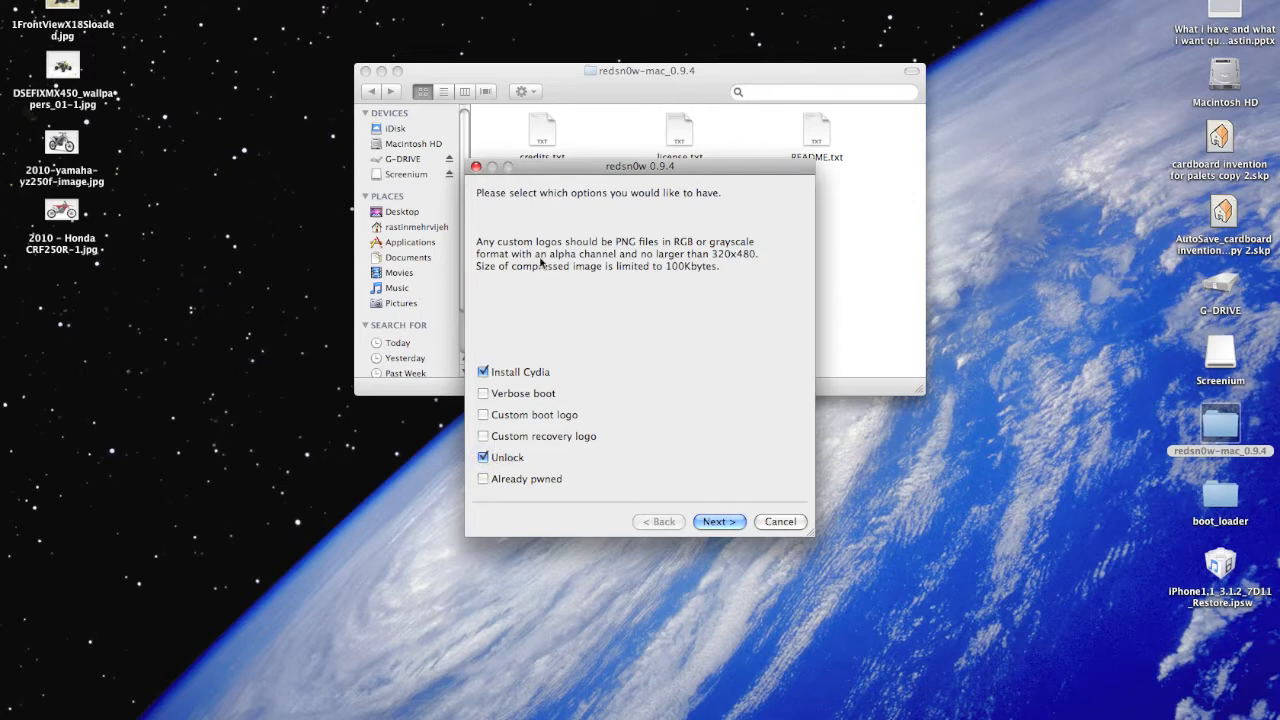
pyautogui.moveTo(564, 308)
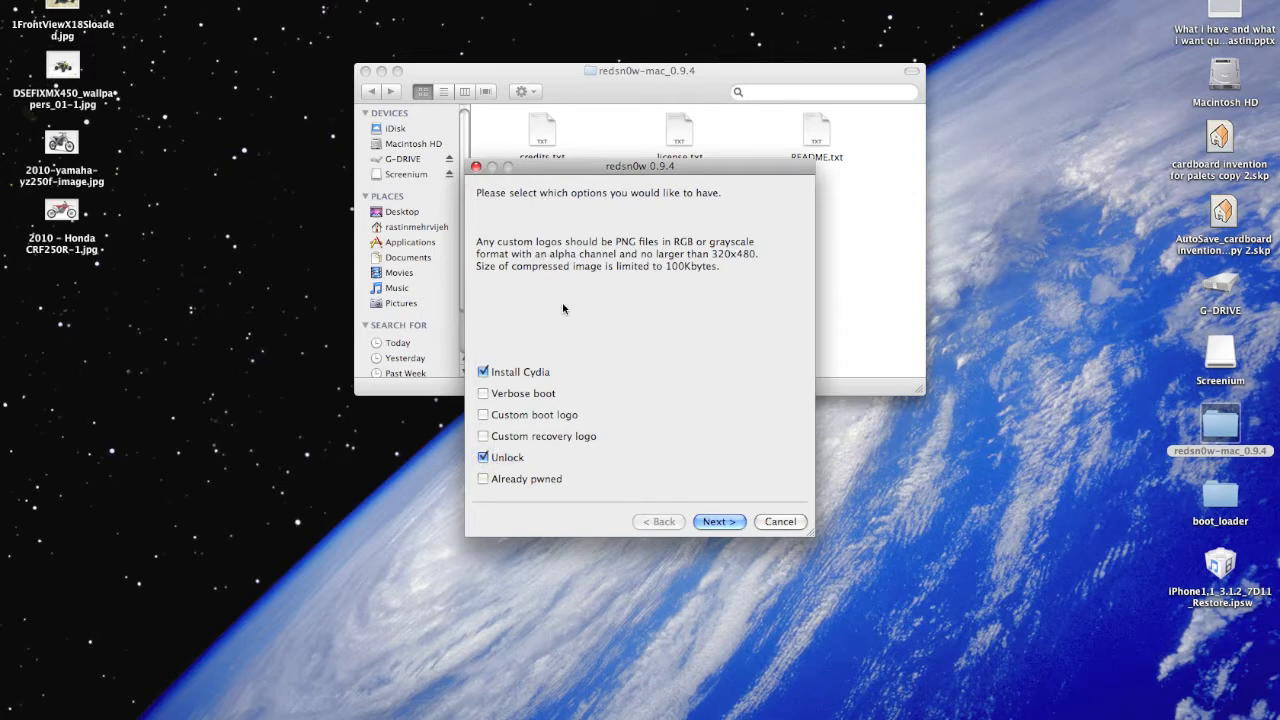
# Supply bl39.bin as the 3.9 bootloader and bl46.bin as the 4.6 bootloader from boot_loader
pyautogui.click(720, 520)
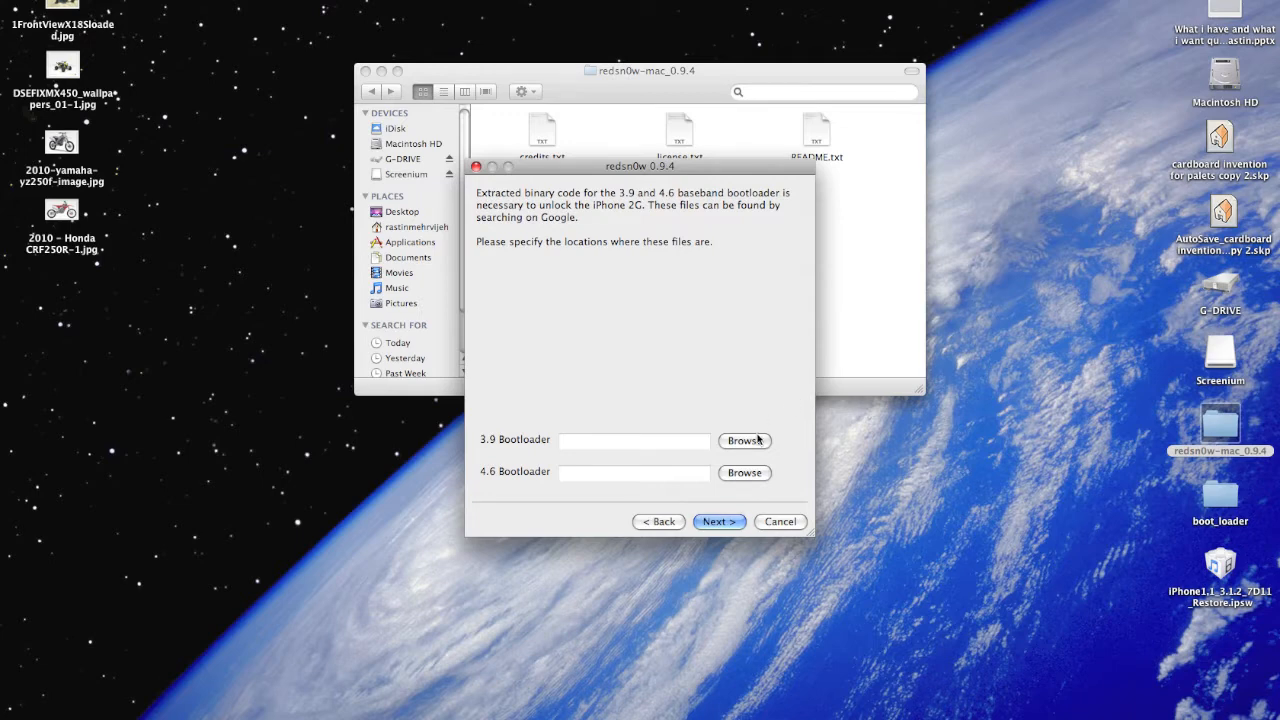
pyautogui.moveTo(1120, 424)
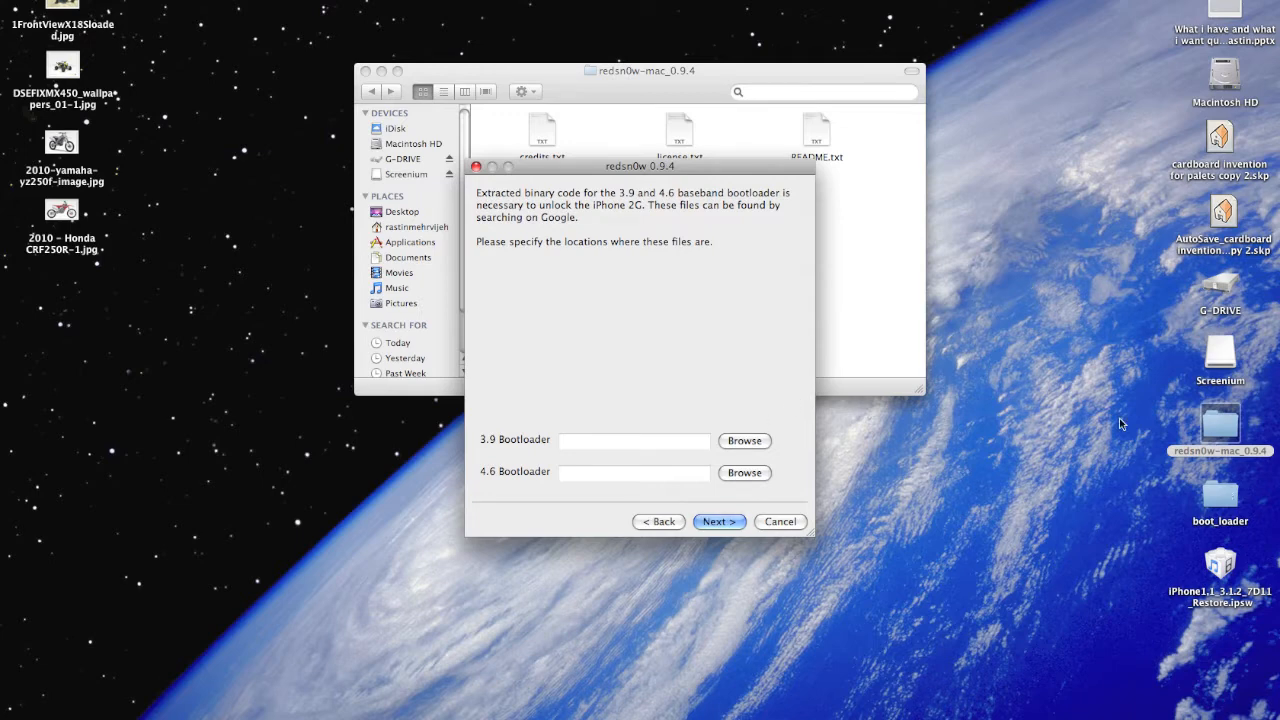
pyautogui.click(744, 440)
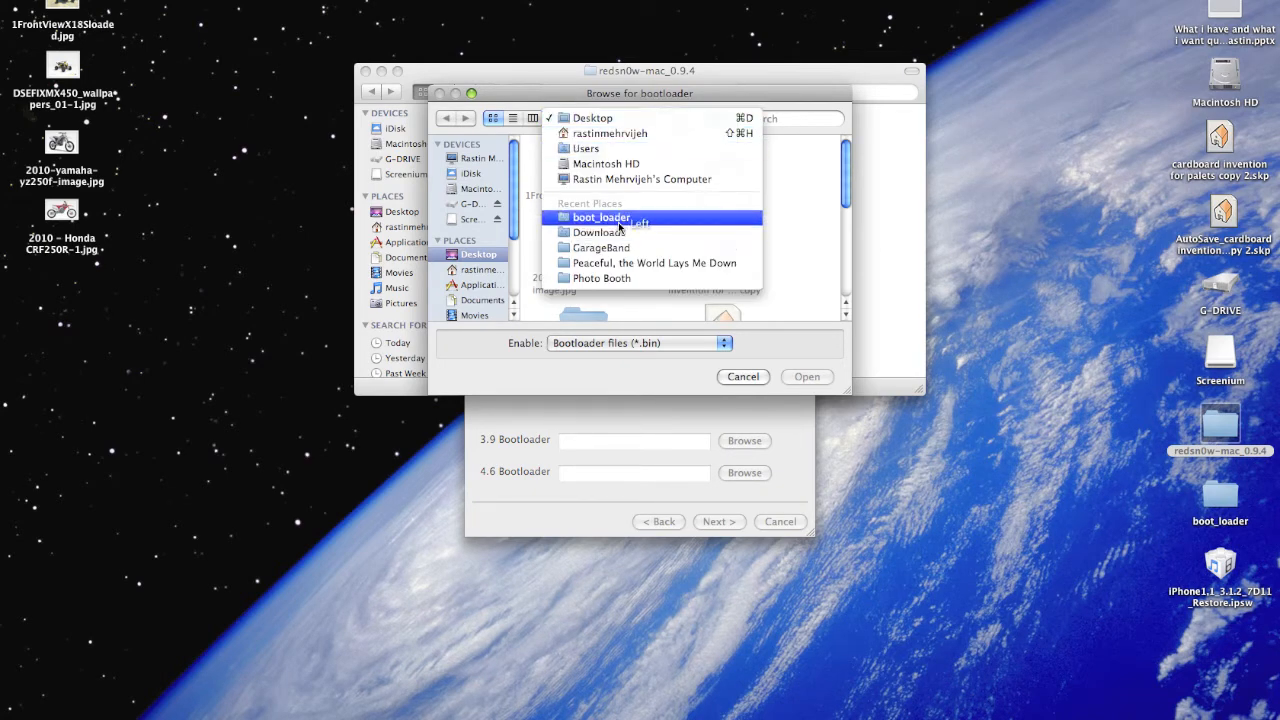
pyautogui.click(600, 216)
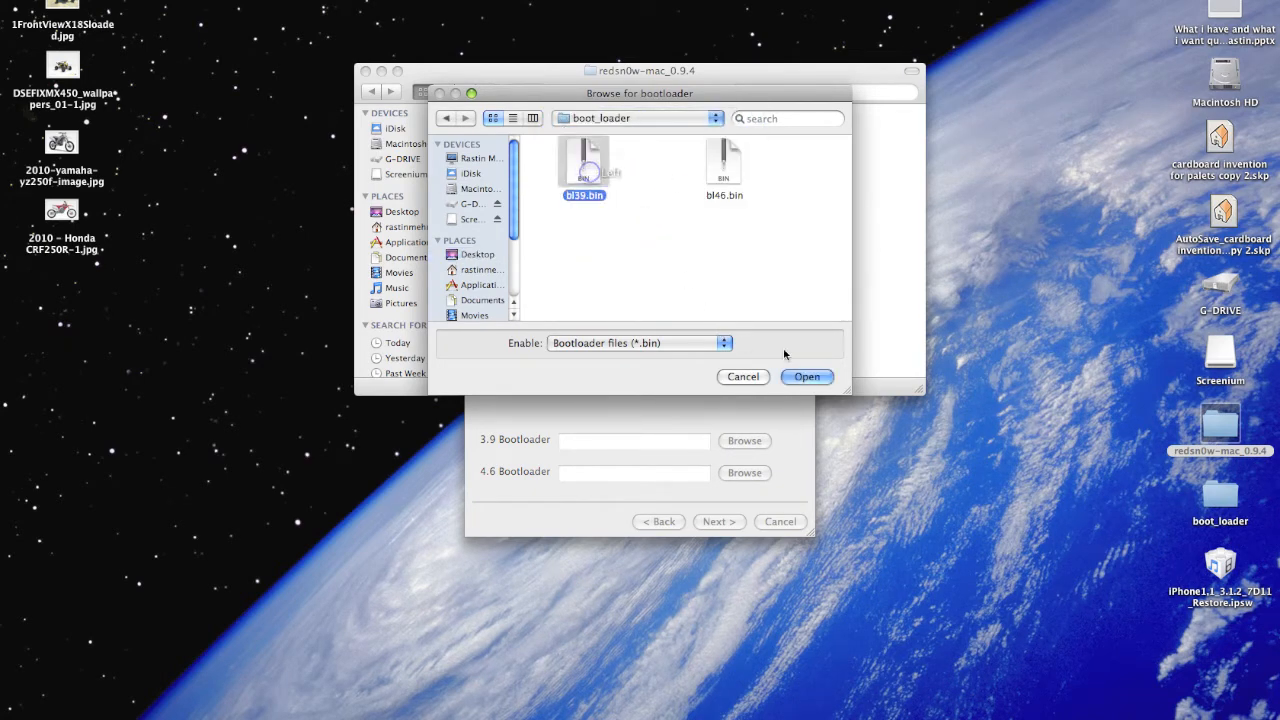
pyautogui.click(806, 376)
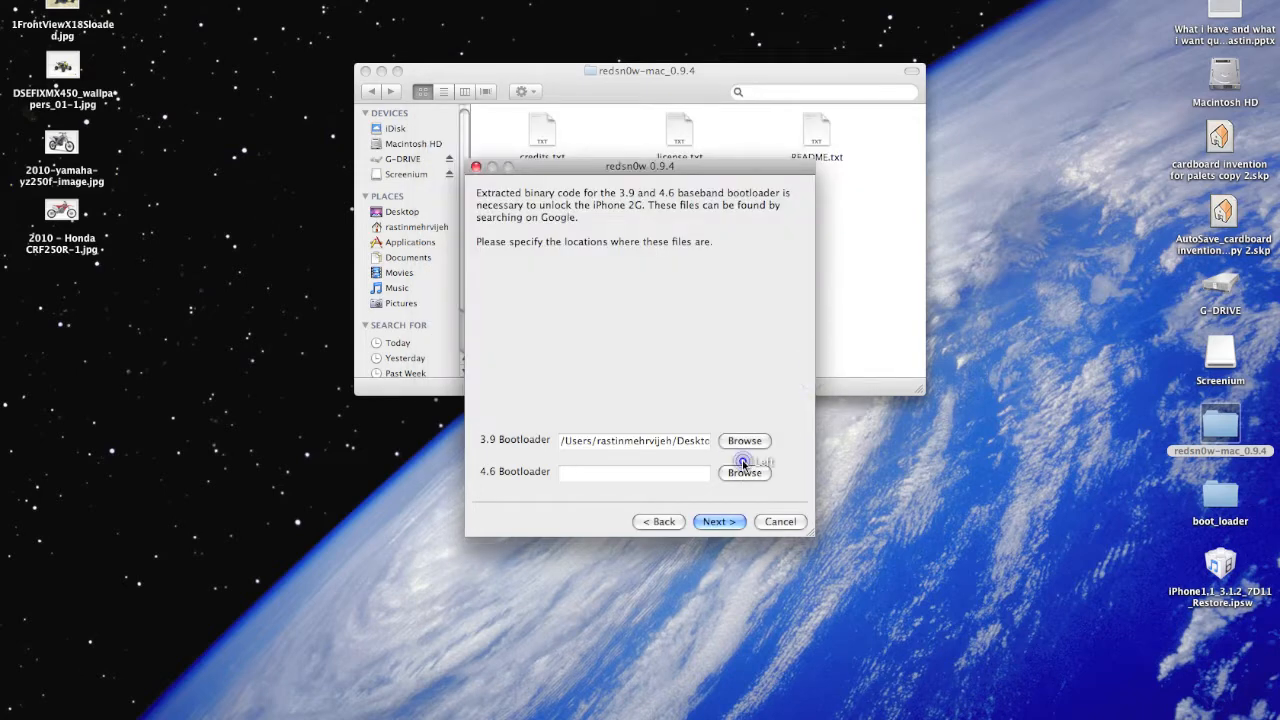
pyautogui.click(744, 472)
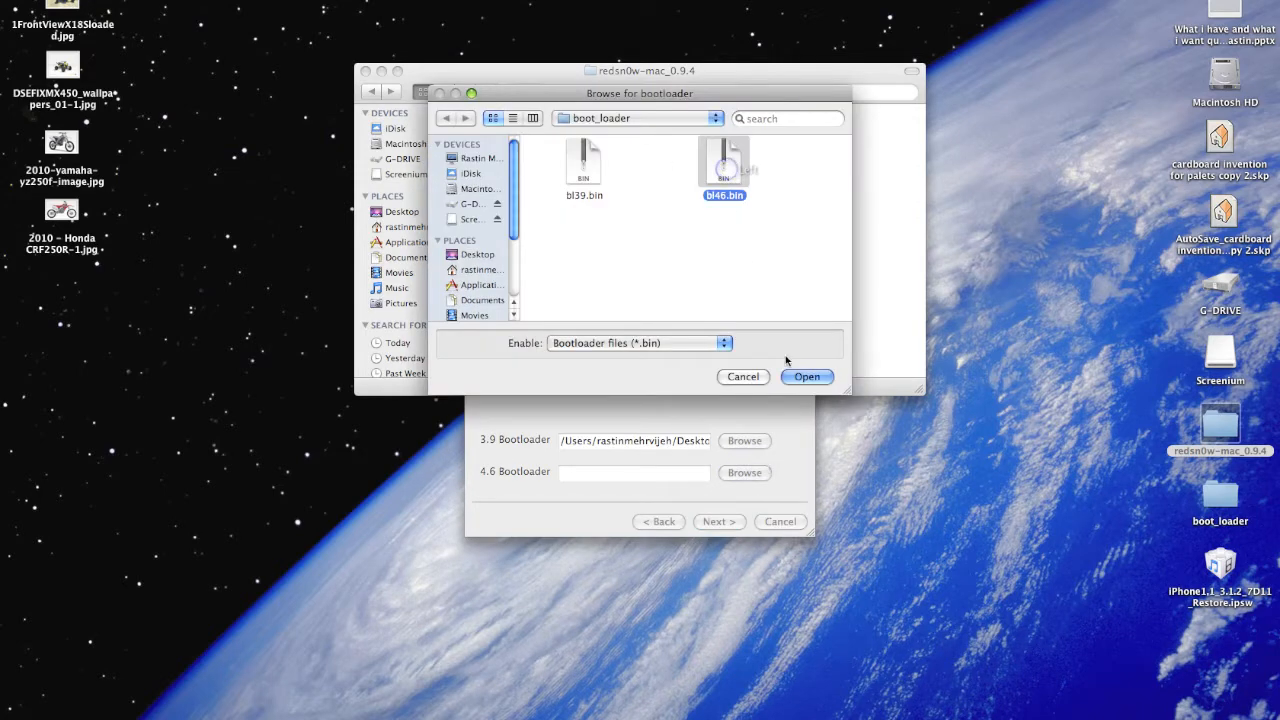
pyautogui.click(808, 376)
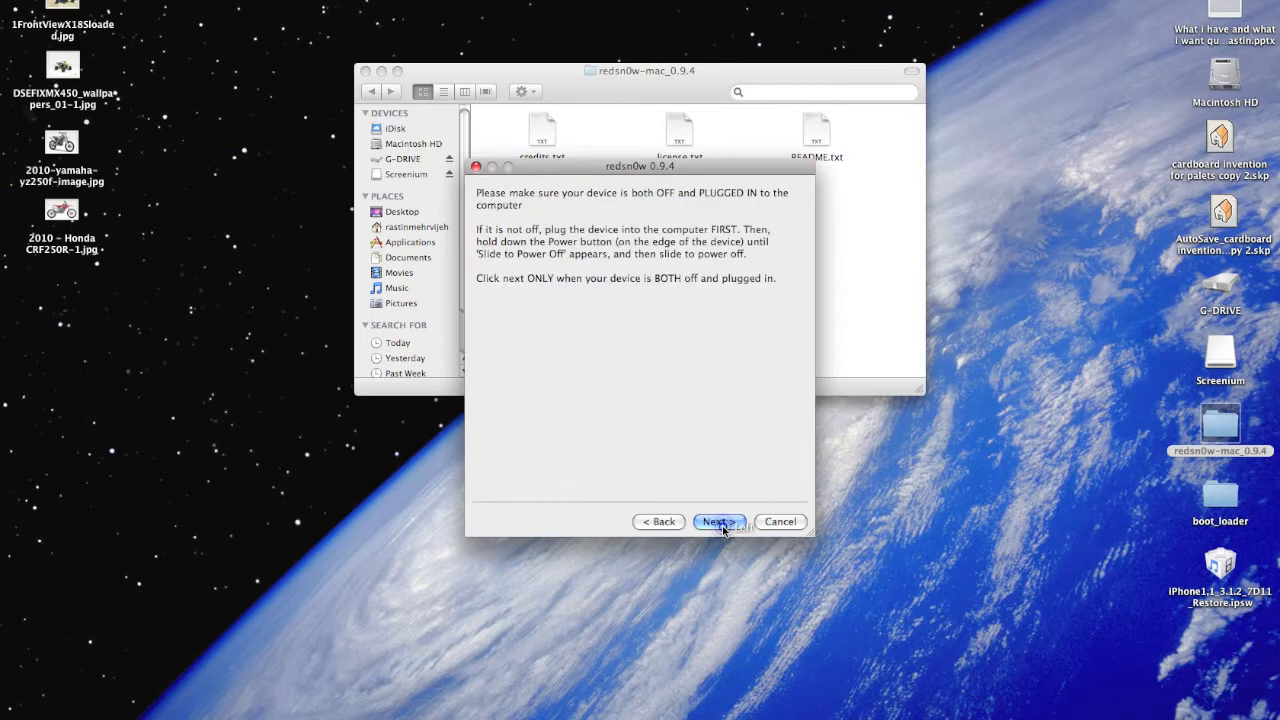
pyautogui.moveTo(668, 284)
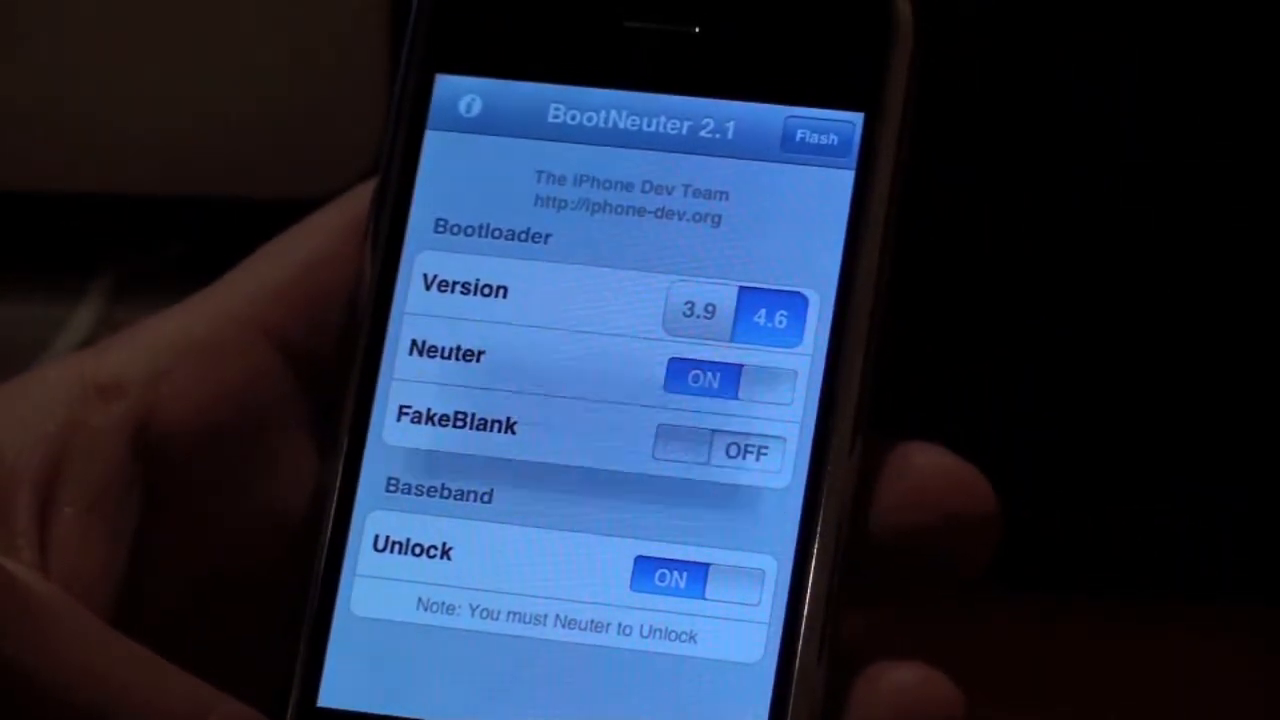
# Flash BootNeuter with version 4.6, Neuter on, FakeBlank off and Unlock on
pyautogui.click(816, 138)
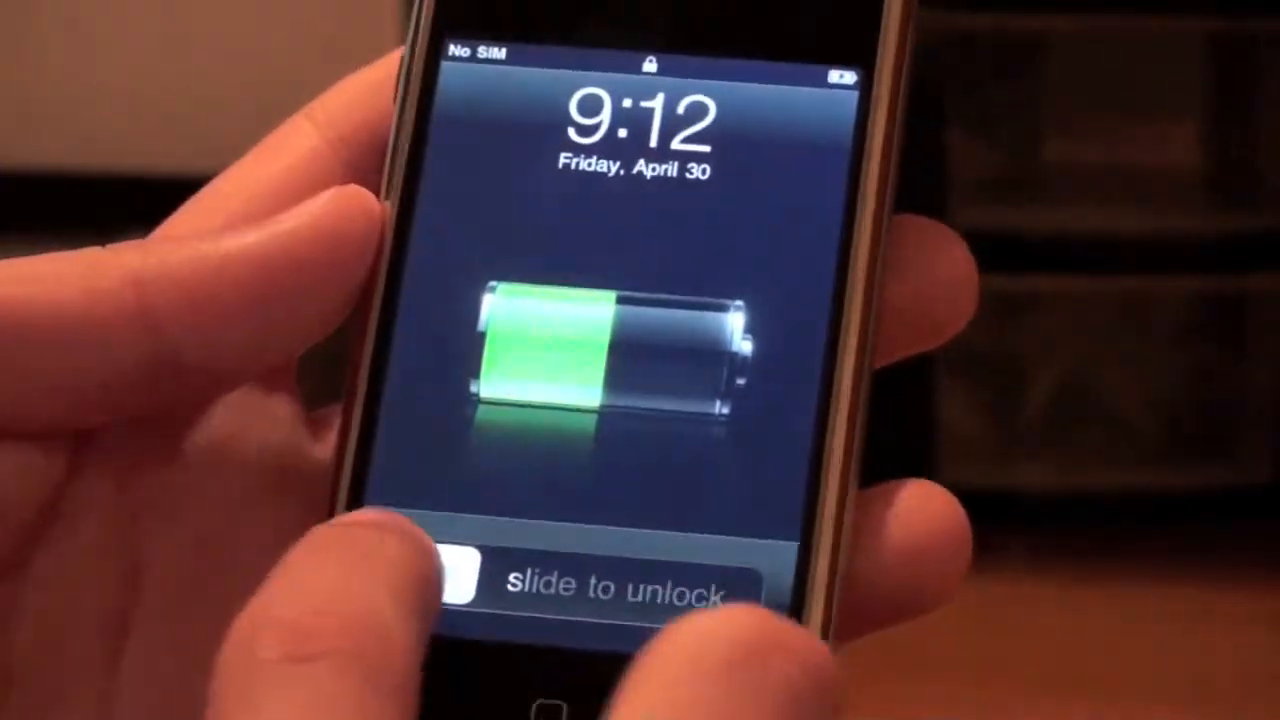
# Slide to unlock the restarted iPhone from its No SIM lock screen
pyautogui.moveTo(420, 584); pyautogui.dragTo(740, 584)
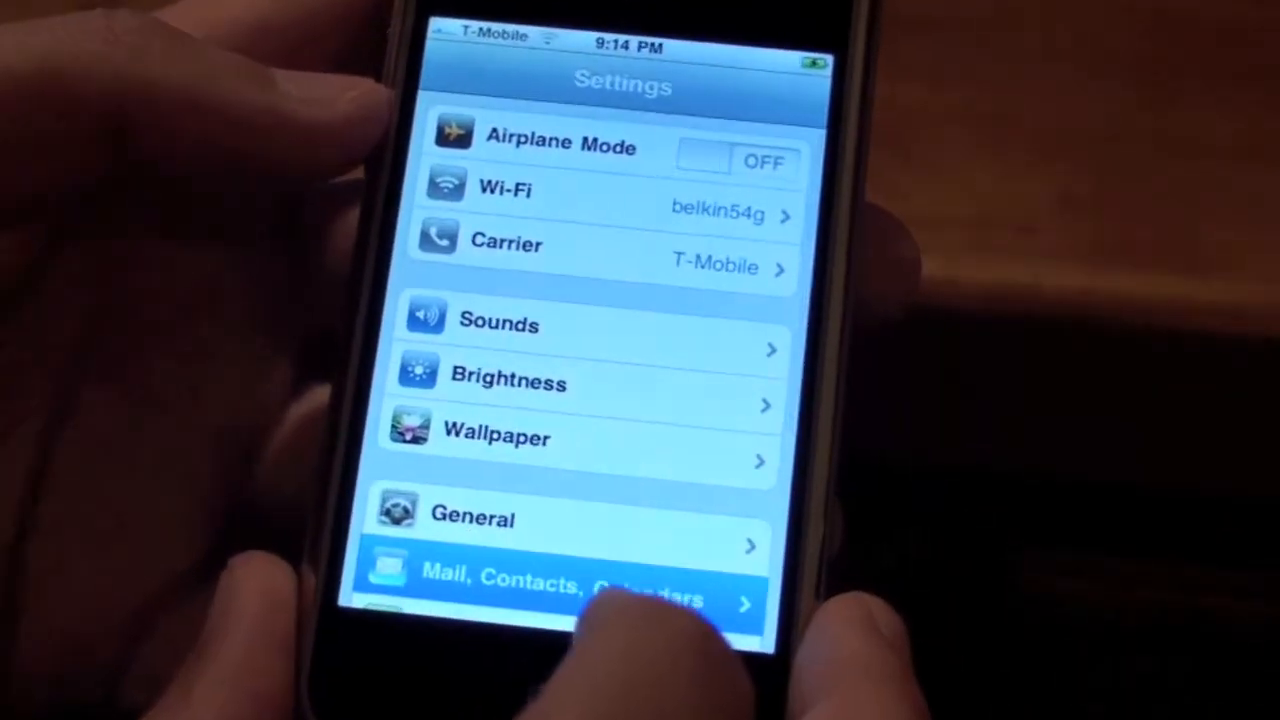
# Show Mail, Contacts, Calendars settings scrolled to the Import SIM Contacts option
pyautogui.click(564, 576)
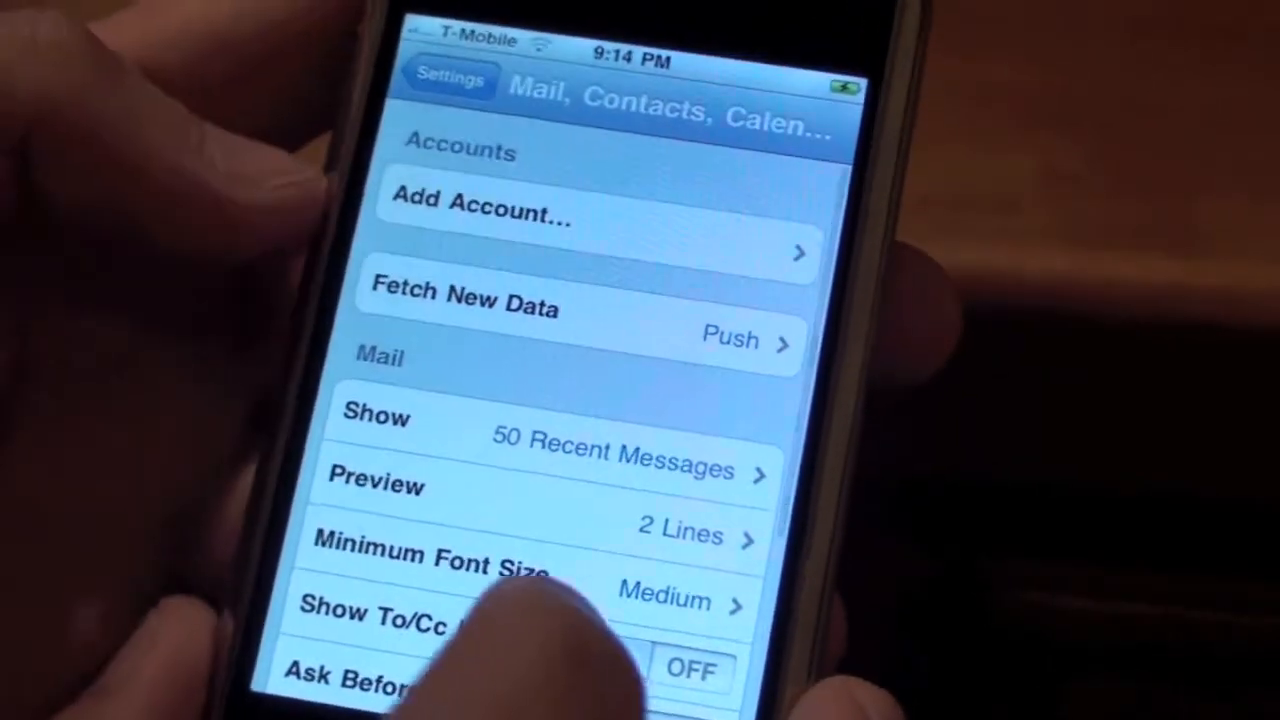
pyautogui.scroll(-3)
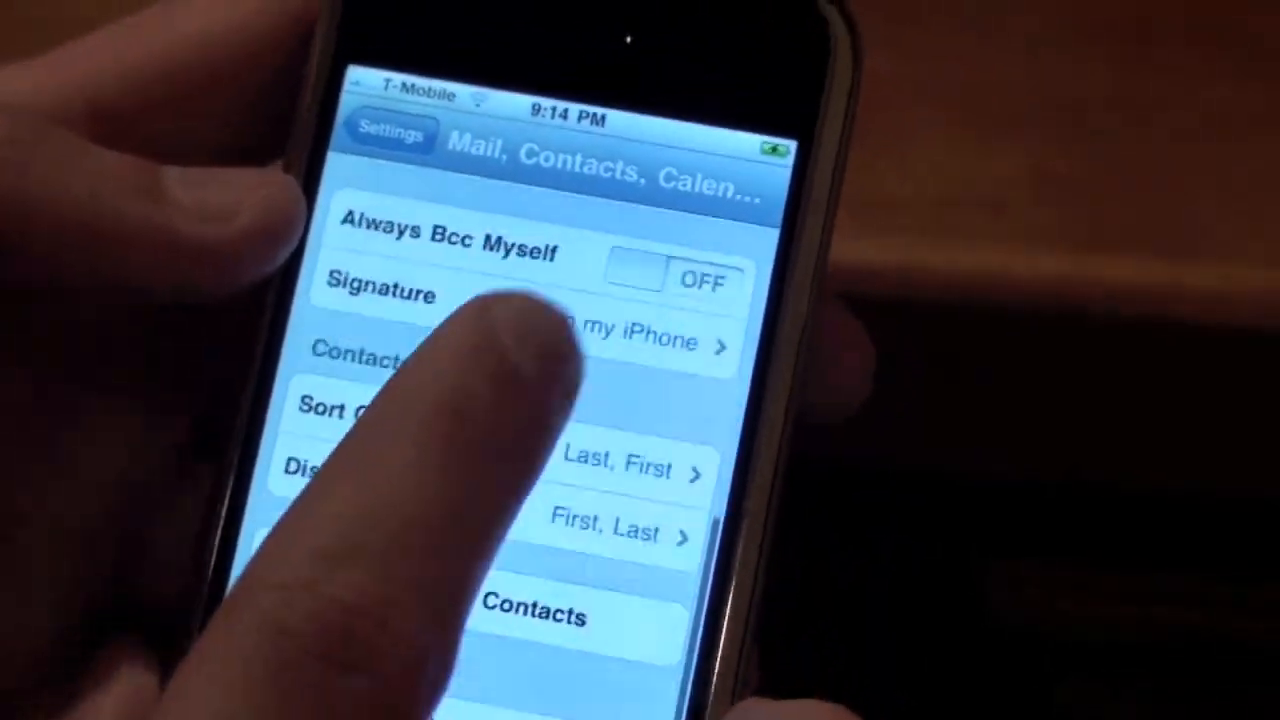
pyautogui.scroll(-3)
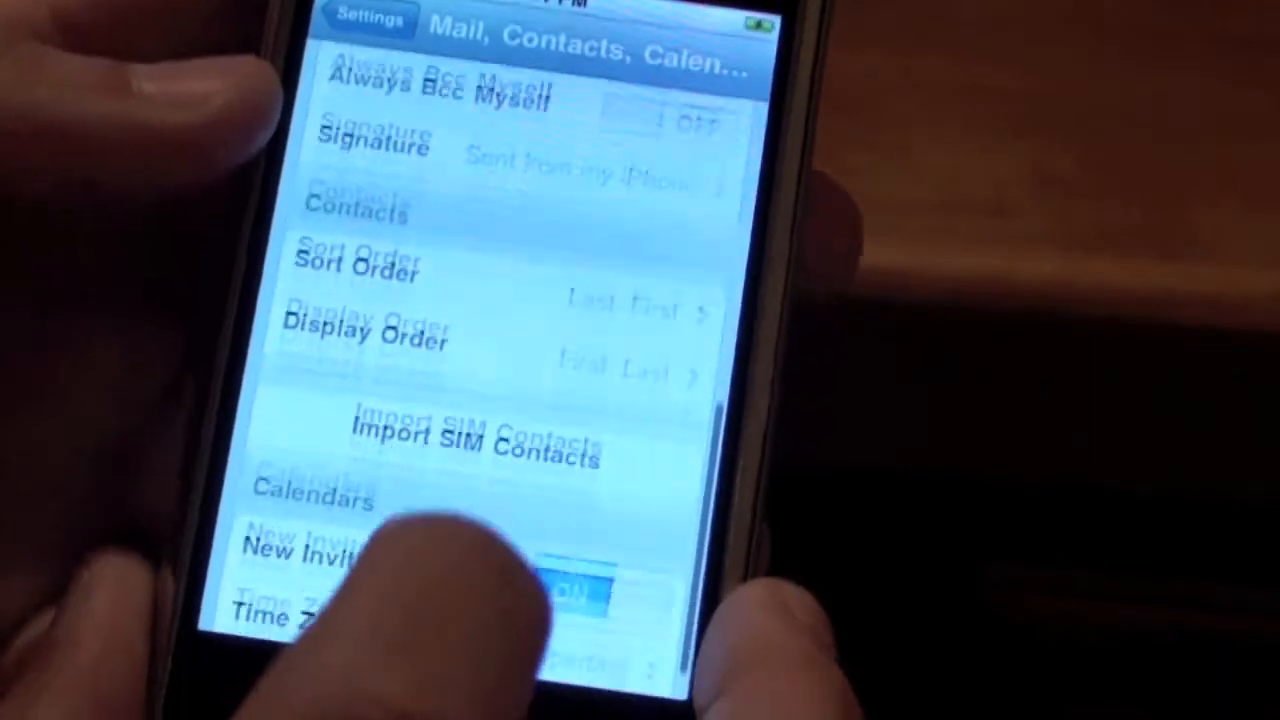